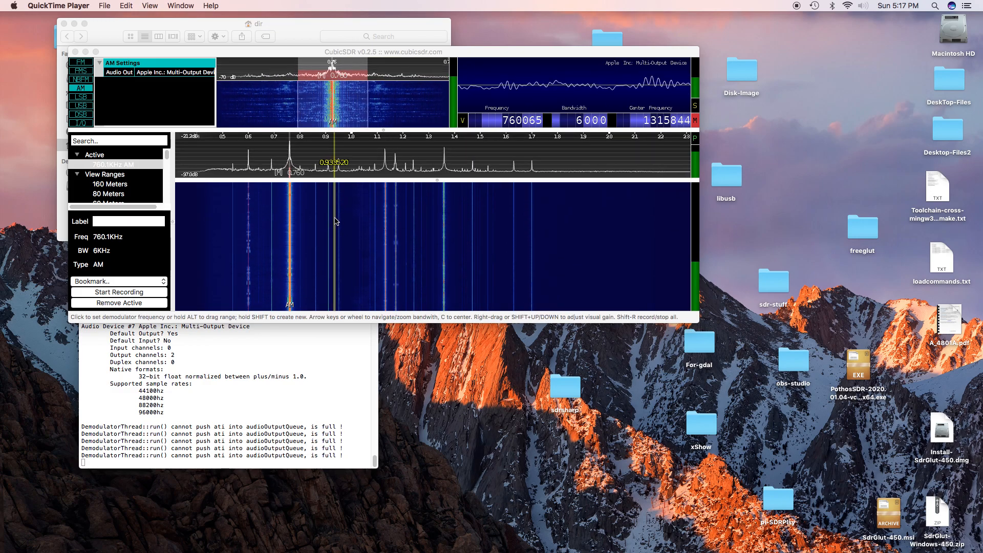
Select the AM demodulator marker at 760.1 kHz in the waterfall for retuning
left_click(332, 94)
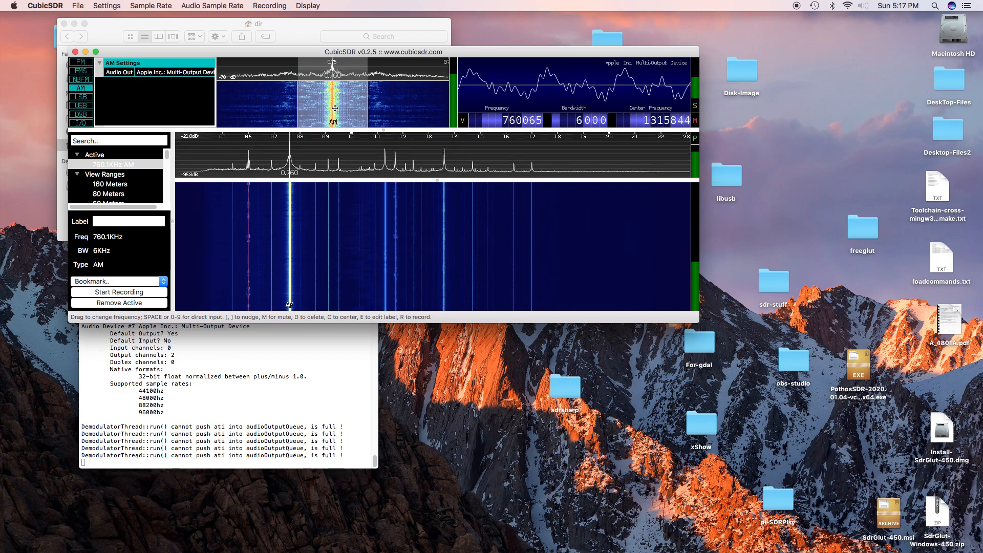
mouse_move(372, 141)
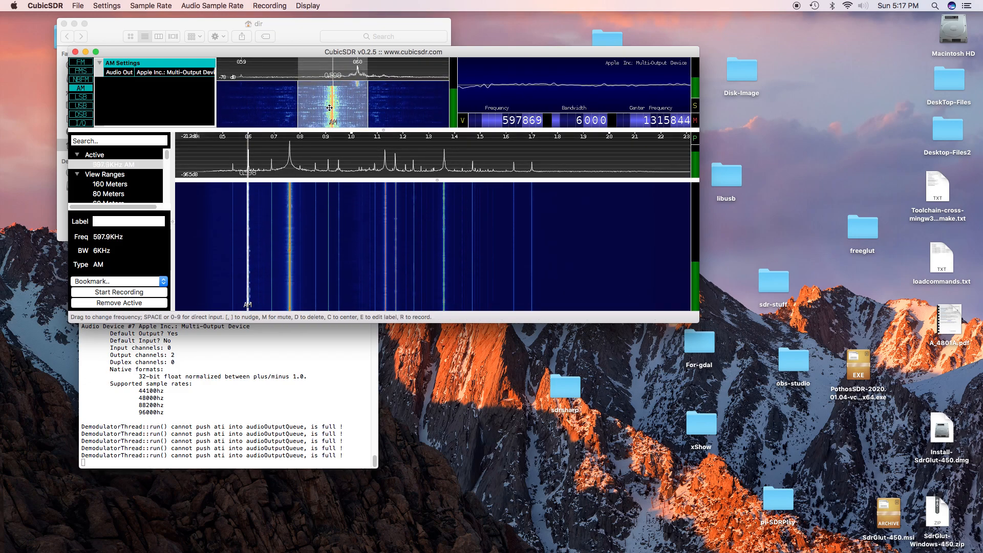
Retune the AM demodulator to about 600 kHz, then 538 kHz, then 478.7 kHz
left_click_drag(327, 106, 358, 107)
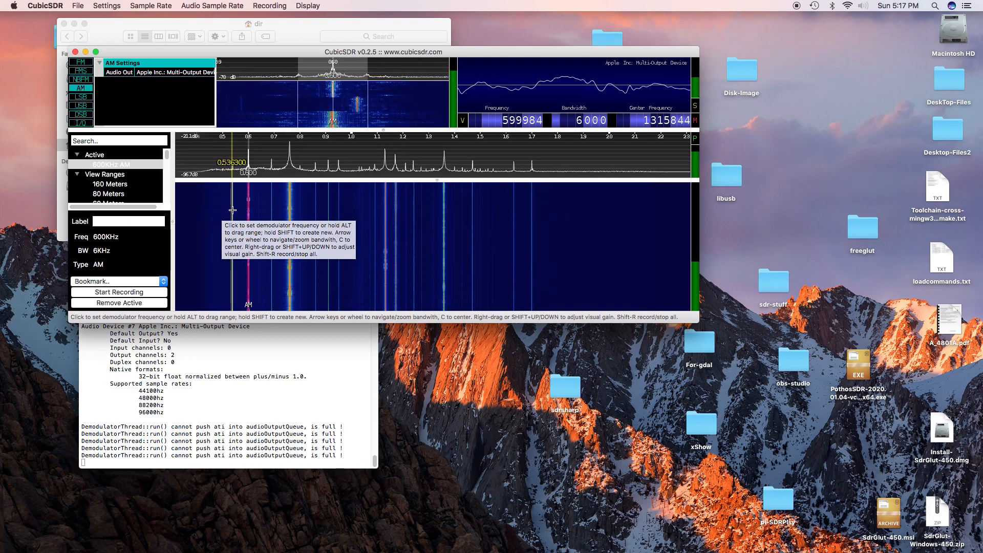
left_click(233, 210)
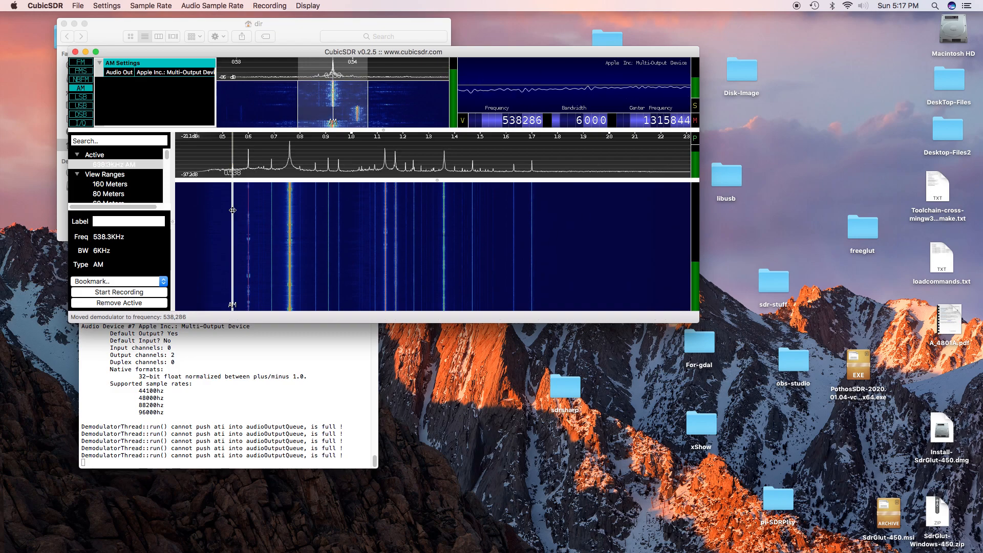
left_click_drag(329, 94, 348, 95)
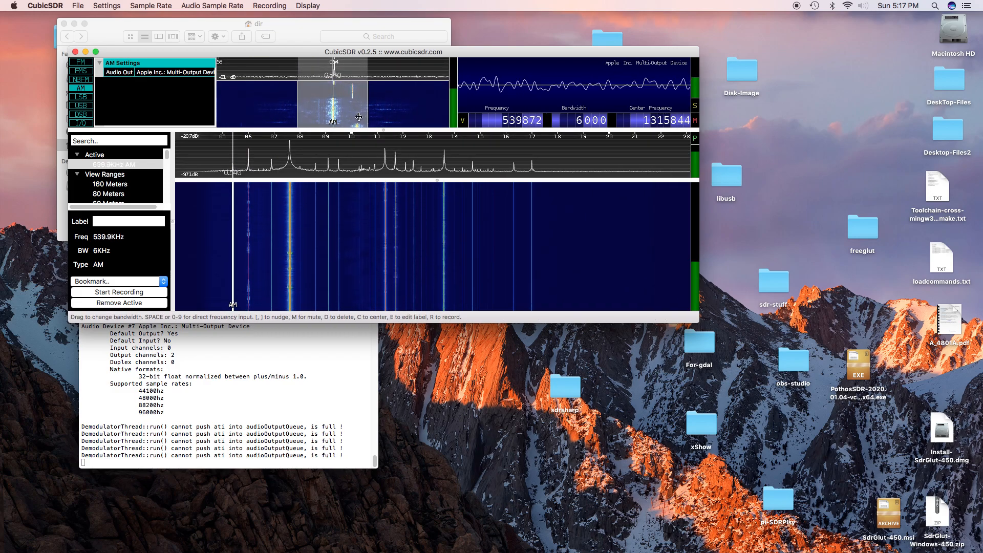
mouse_move(355, 170)
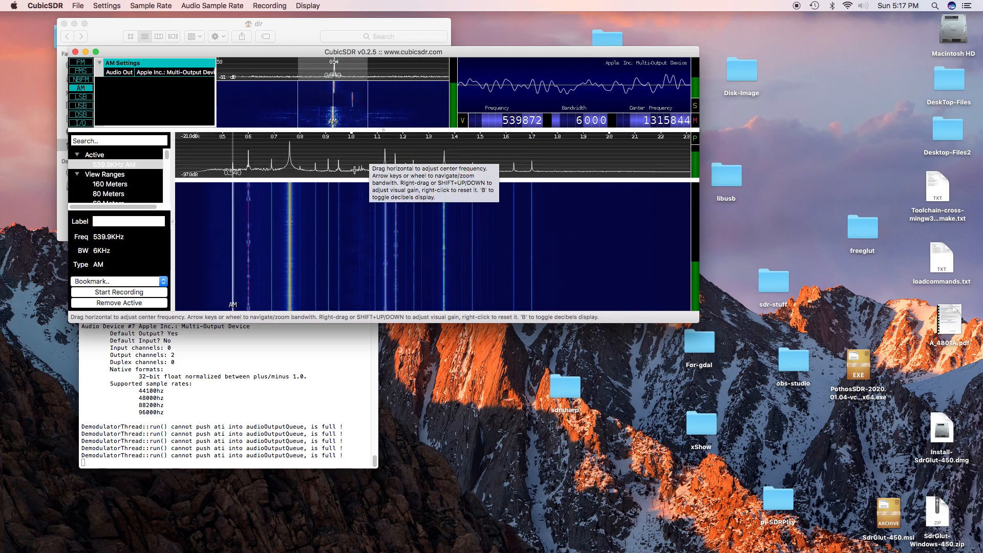
left_click(218, 195)
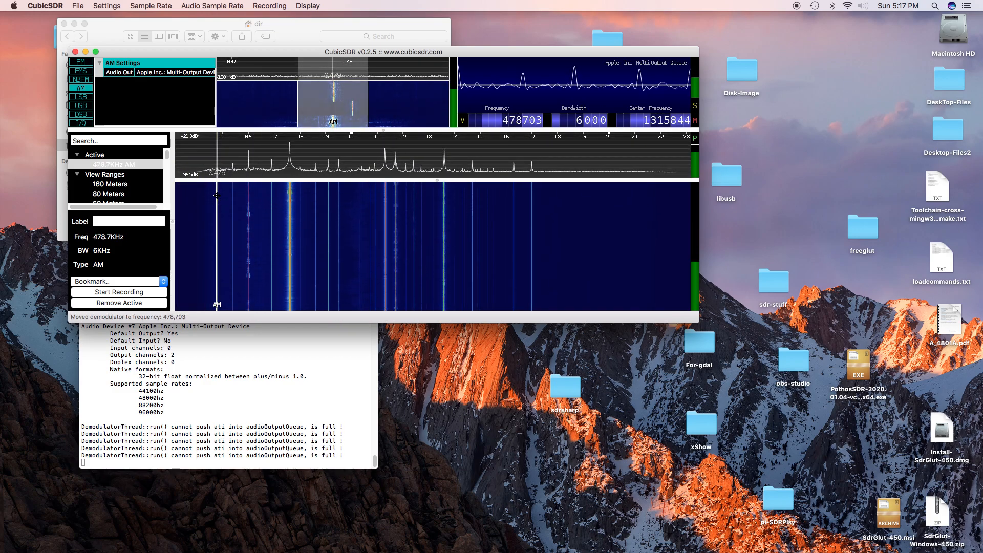
mouse_move(217, 195)
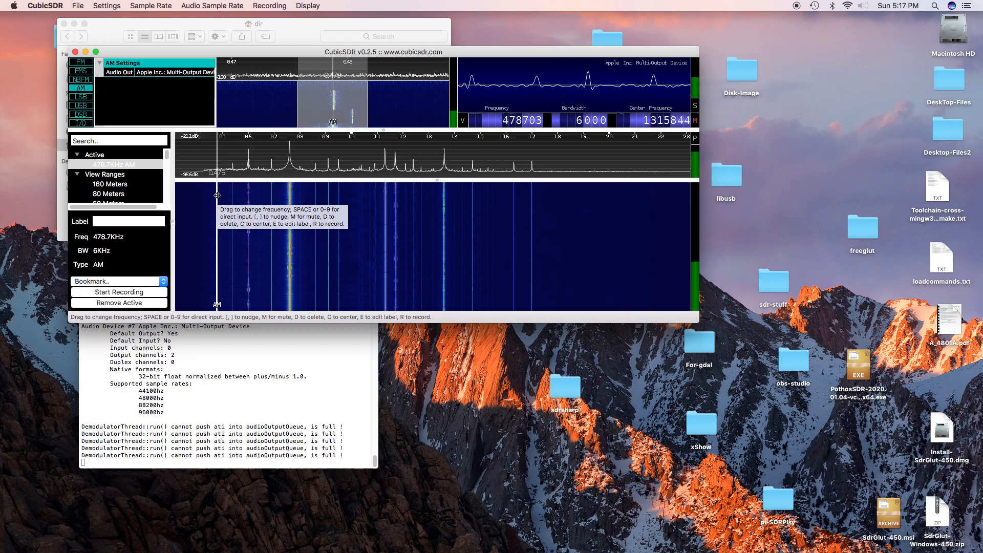
mouse_move(430, 196)
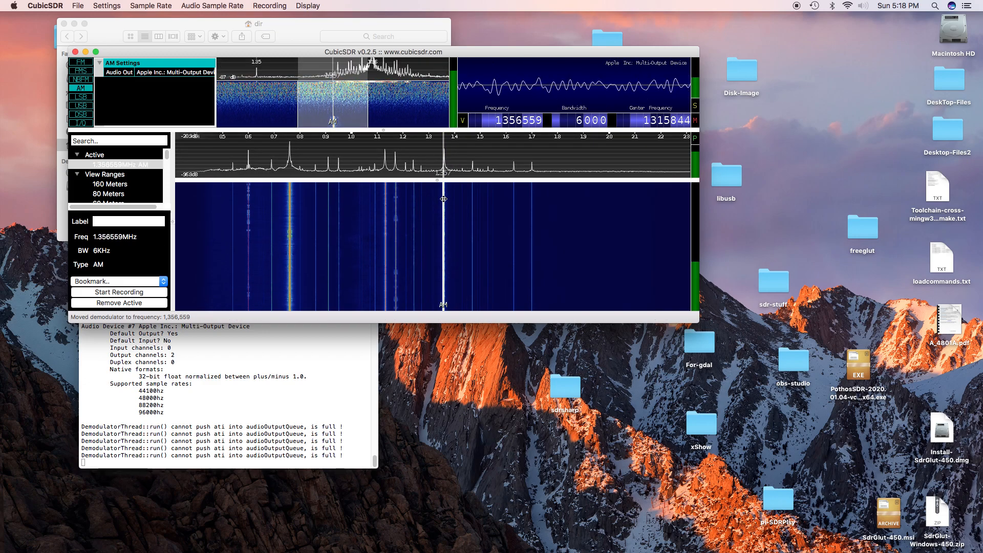
mouse_move(439, 201)
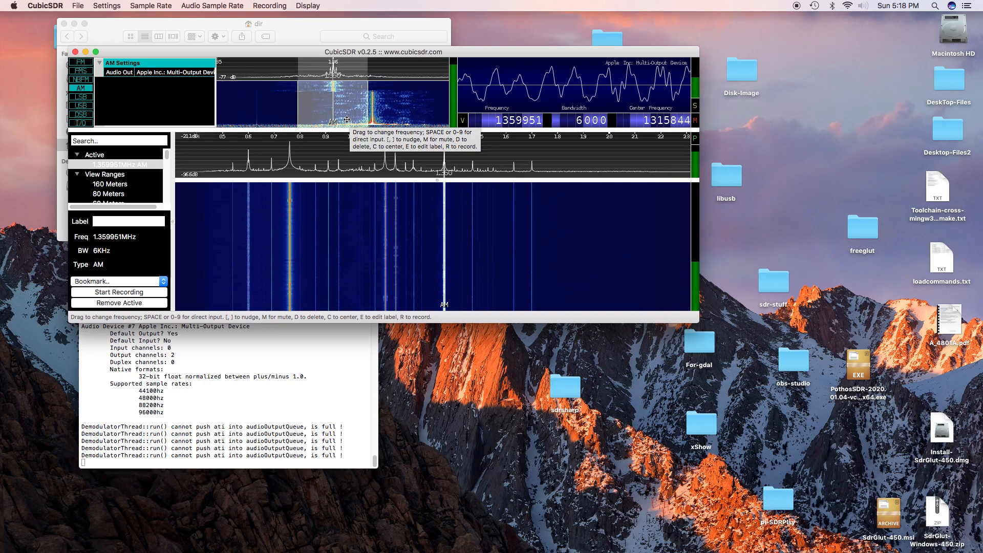
mouse_move(336, 142)
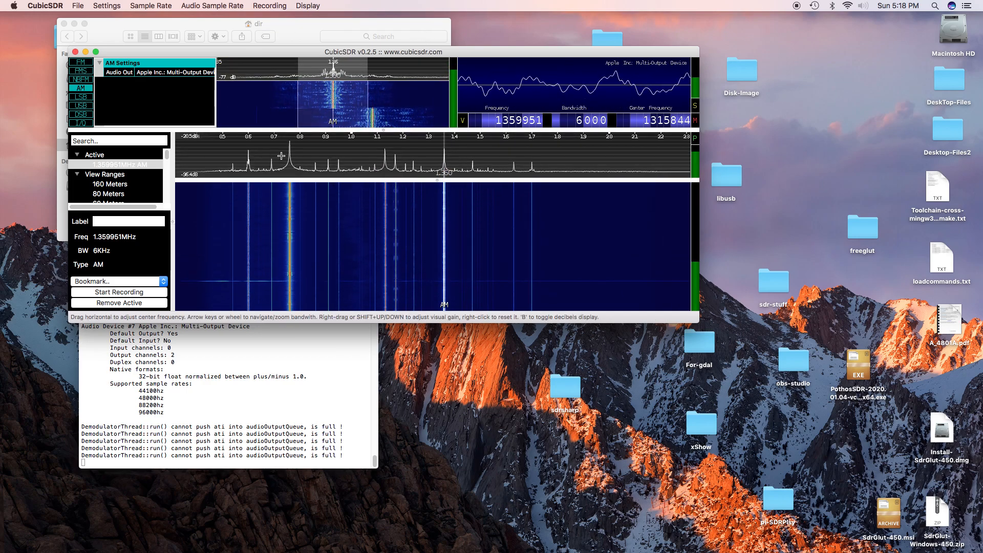
mouse_move(341, 198)
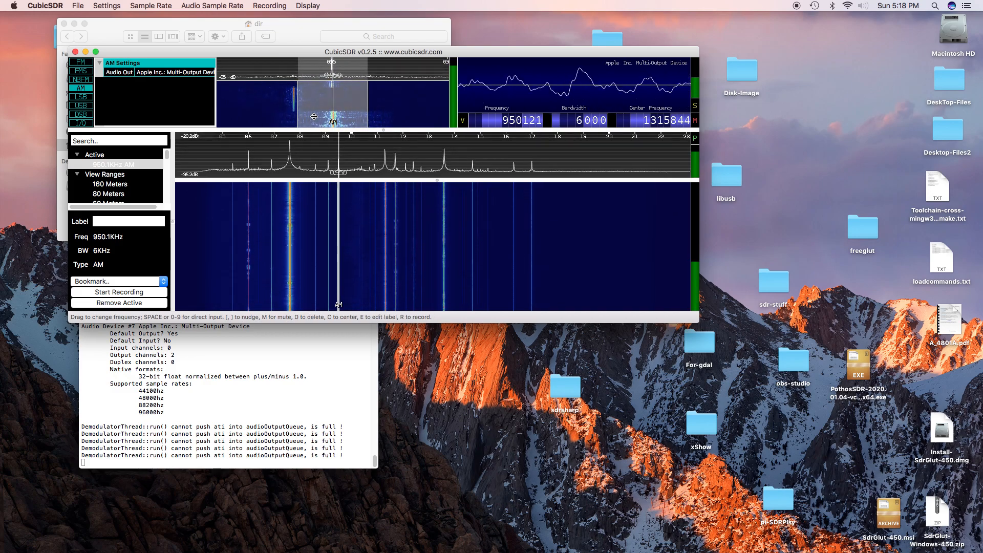
mouse_move(307, 112)
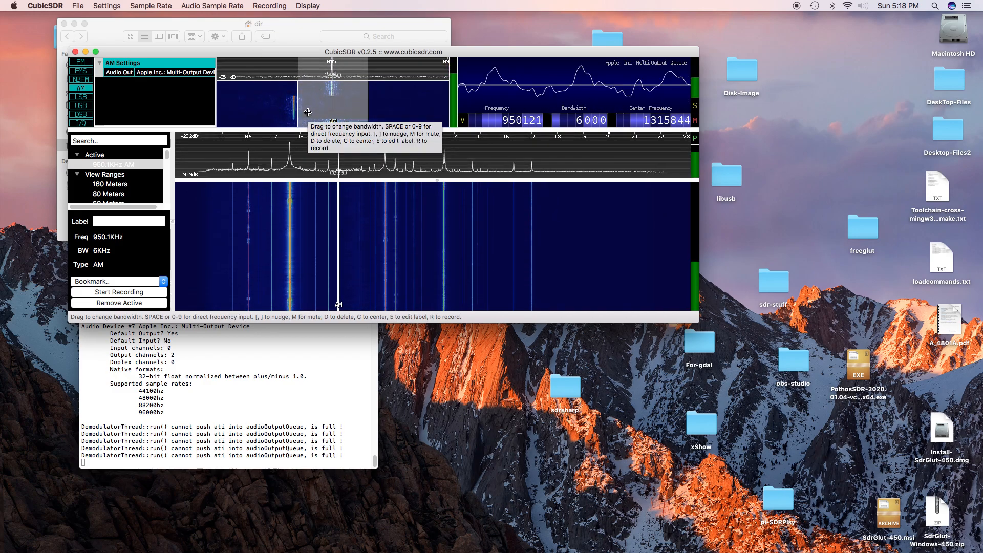